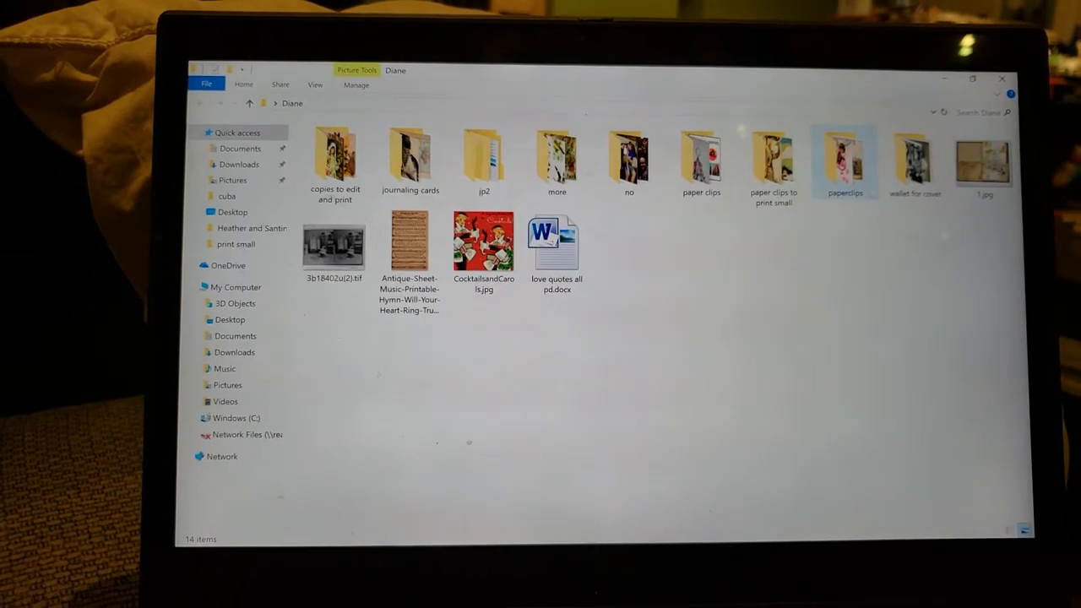
Step: Open the paperclips folder and send its 61 selected pictures to print
double_click(845, 155)
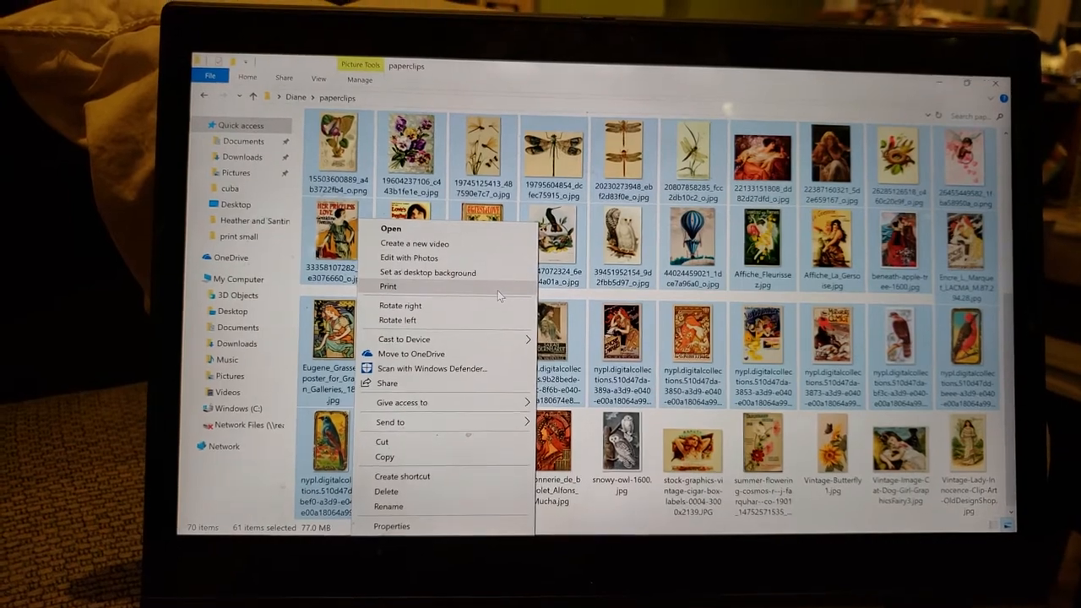
left_click(388, 287)
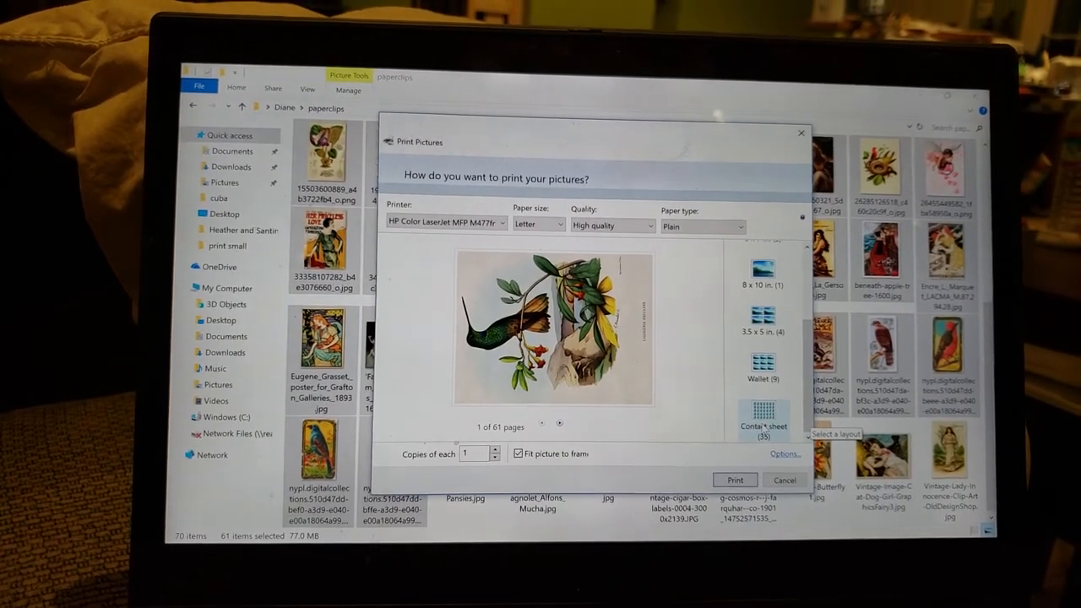
Step: Choose the Contact sheet layout (2 pages) with Fit picture to frame unchecked
left_click(763, 413)
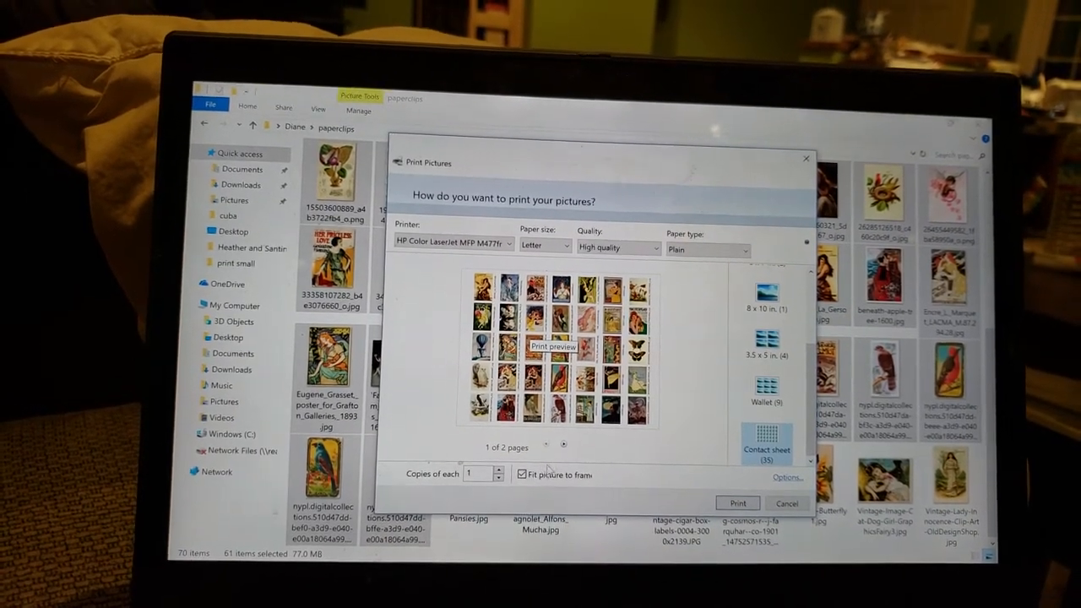
left_click(530, 476)
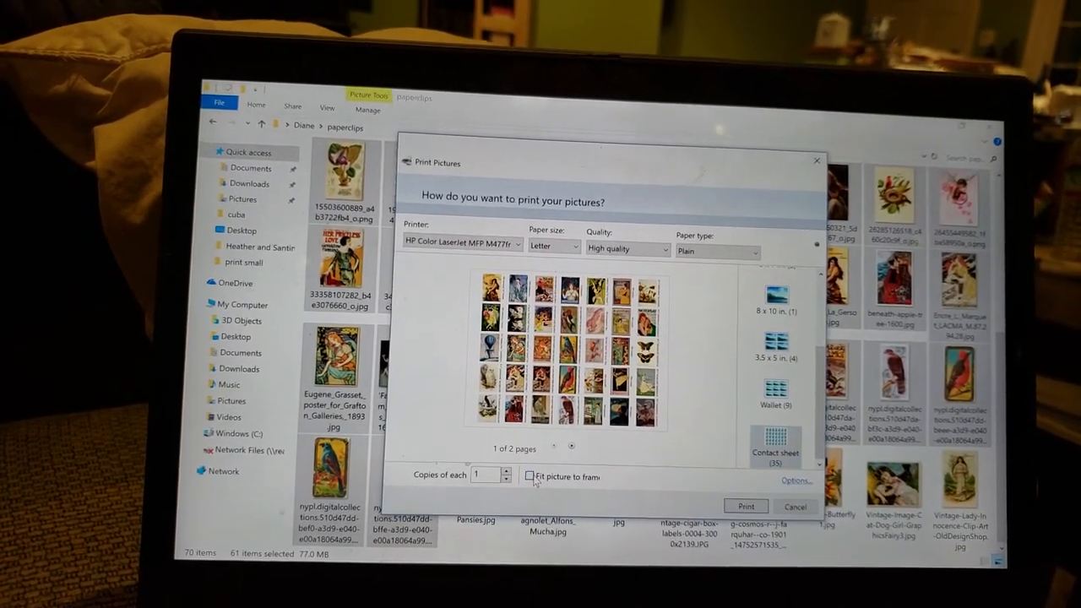